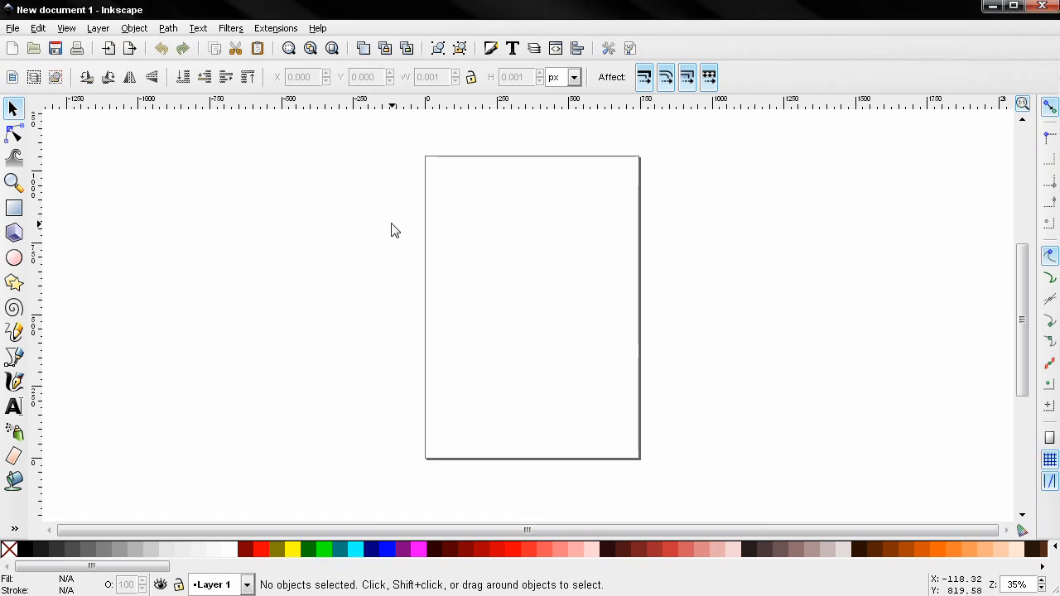
{"action": "mouse_move", "coordinate": [806, 280]}
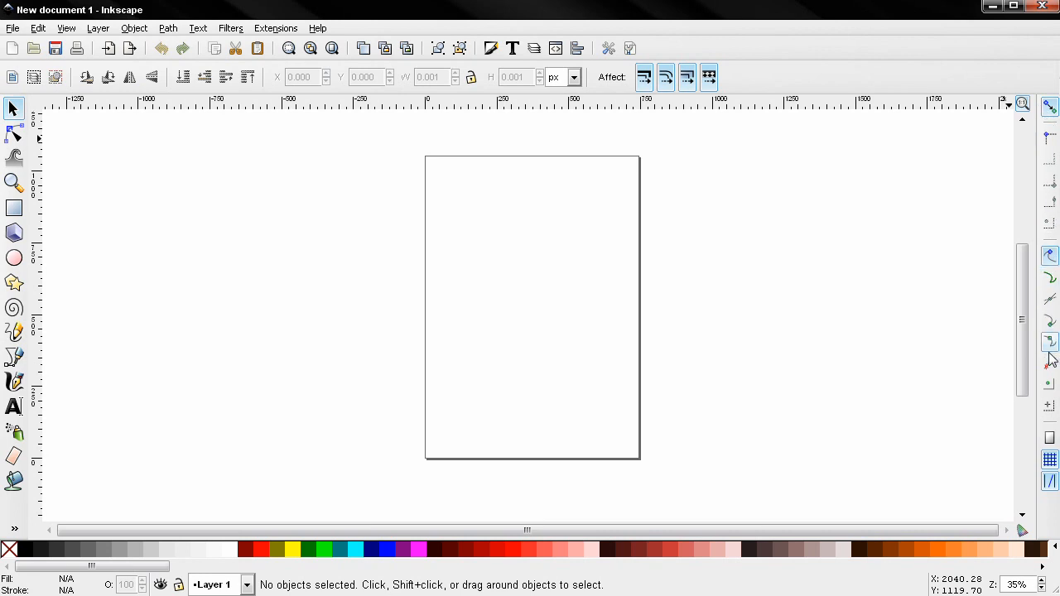
{"action": "mouse_move", "coordinate": [702, 215]}
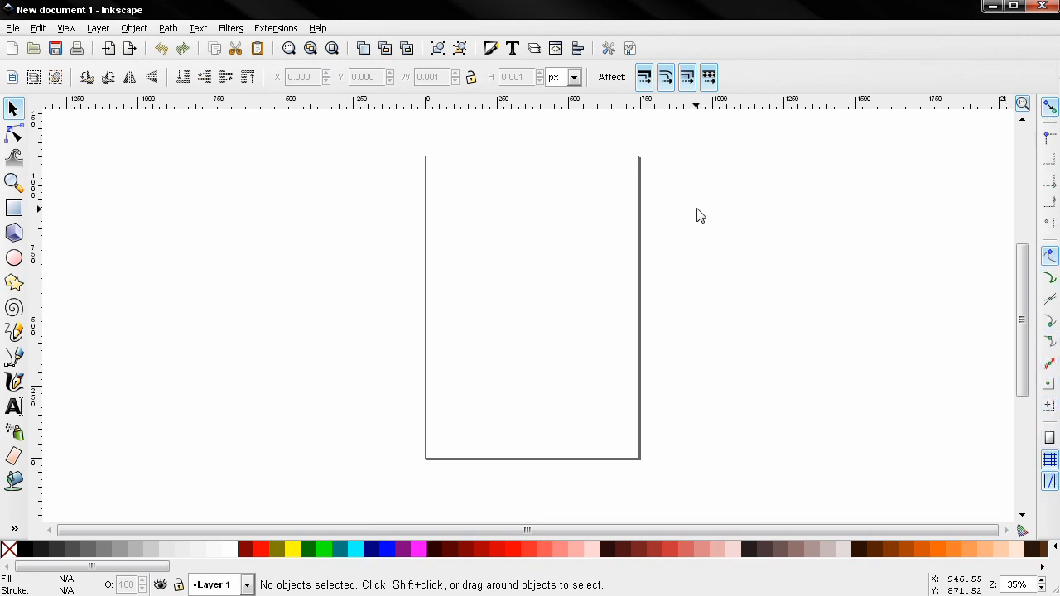
{"action": "mouse_move", "coordinate": [604, 298]}
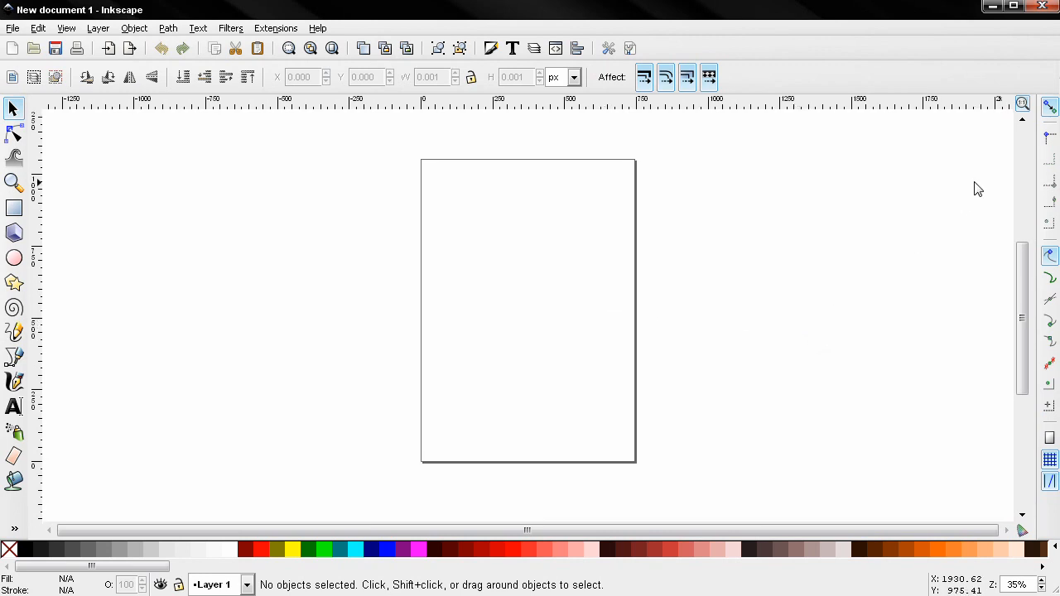
{"action": "mouse_move", "coordinate": [672, 242]}
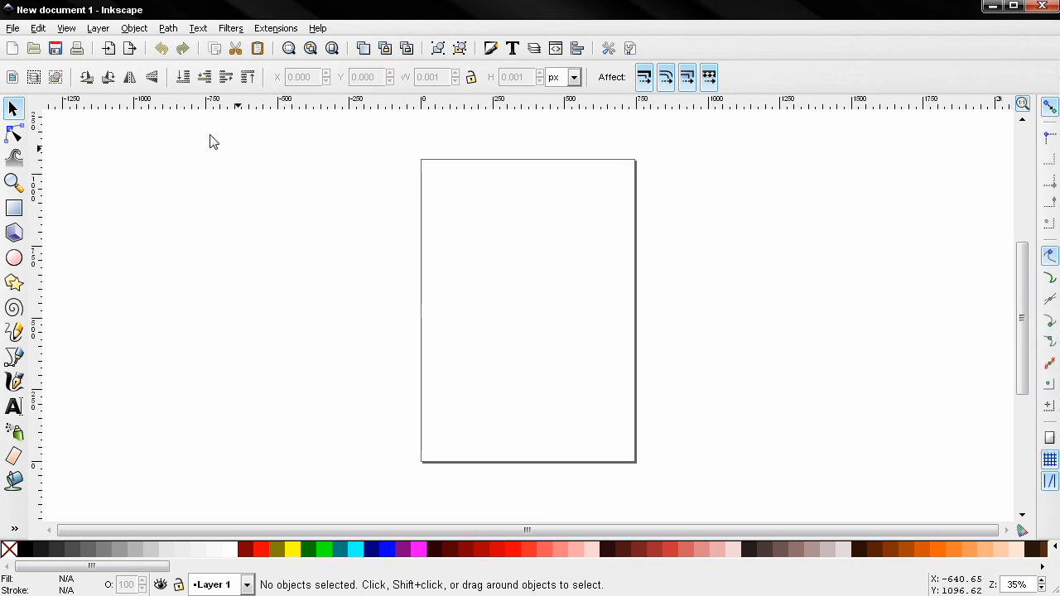
Switch the interface to the custom layout and back to the default layout
{"action": "left_click", "coordinate": [66, 27]}
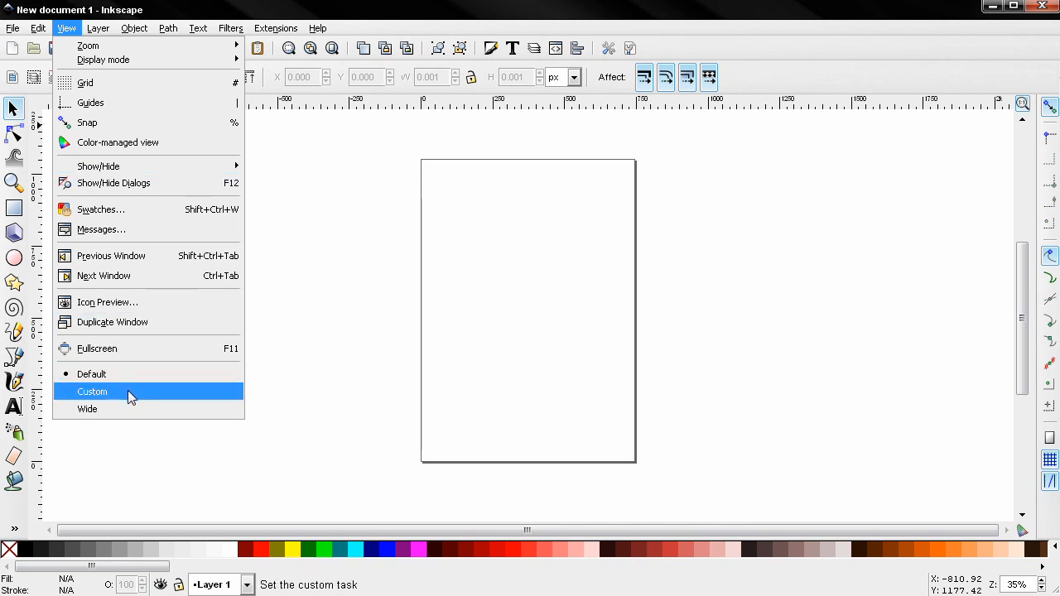
{"action": "left_click", "coordinate": [93, 391]}
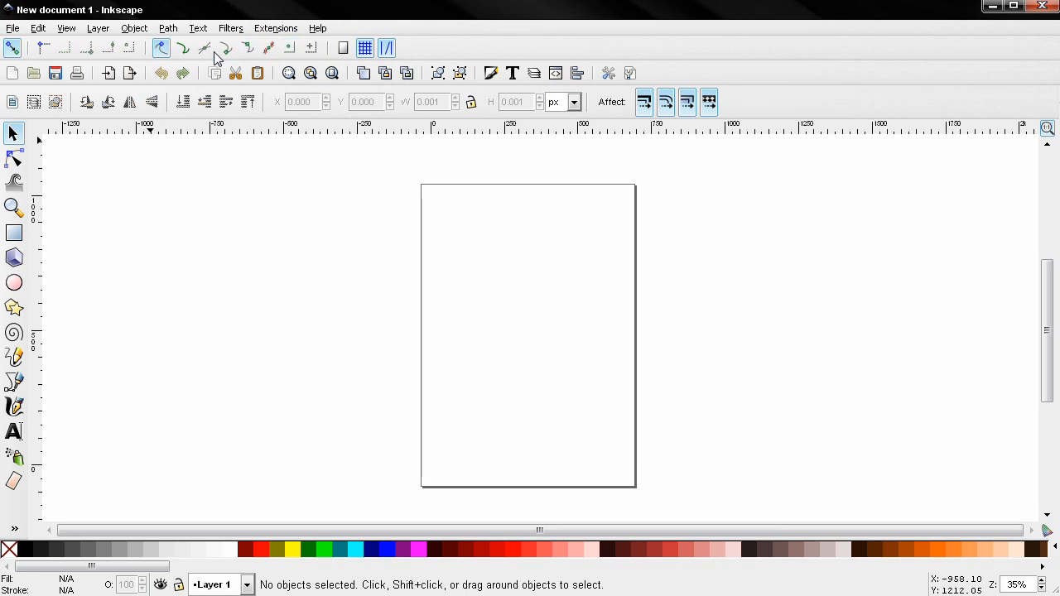
{"action": "mouse_move", "coordinate": [1046, 251]}
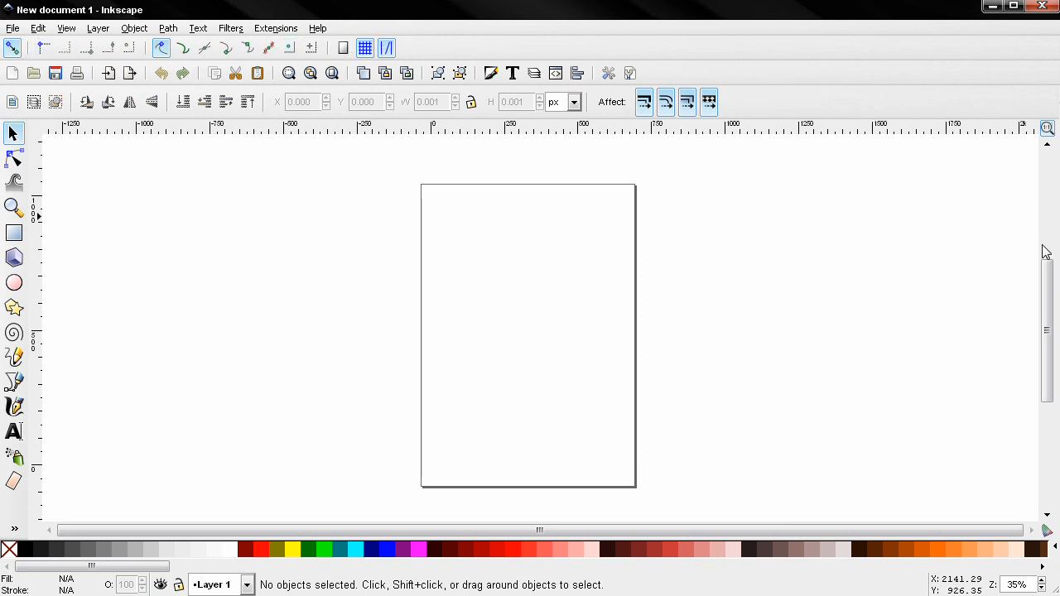
{"action": "mouse_move", "coordinate": [219, 222]}
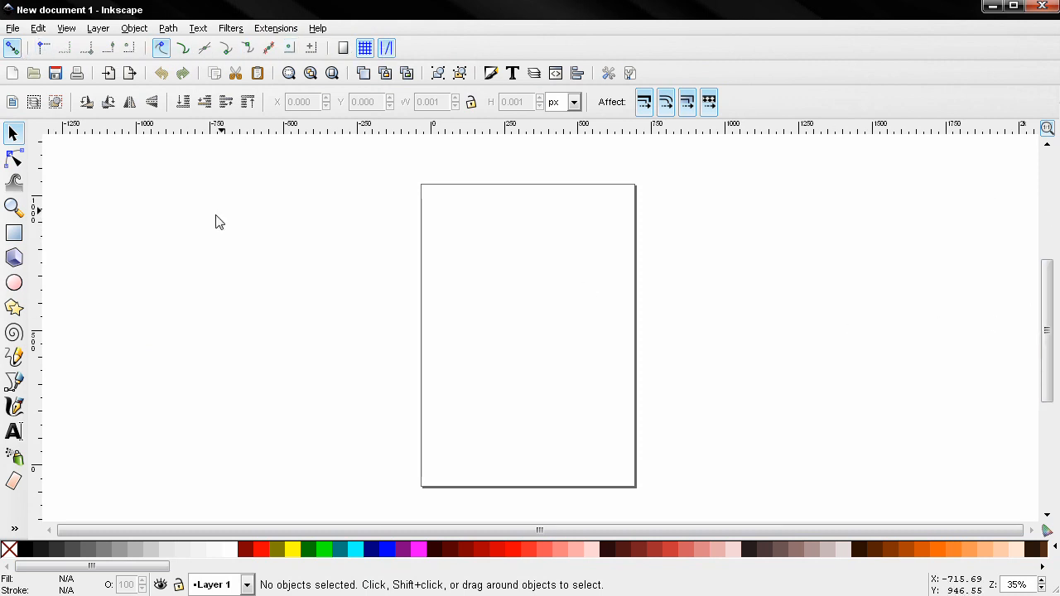
{"action": "left_click", "coordinate": [66, 26]}
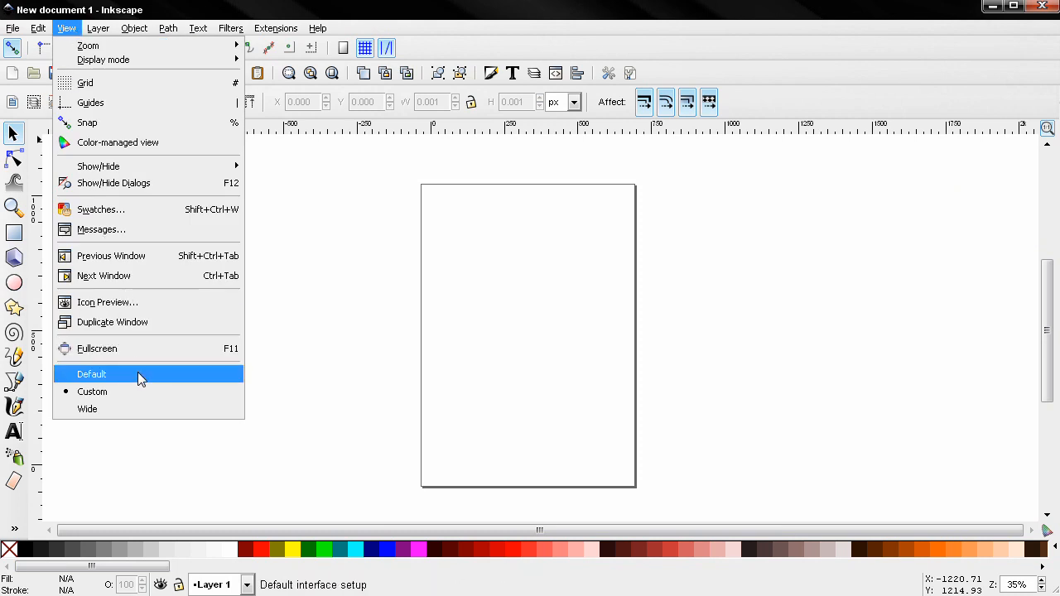
{"action": "left_click", "coordinate": [91, 374]}
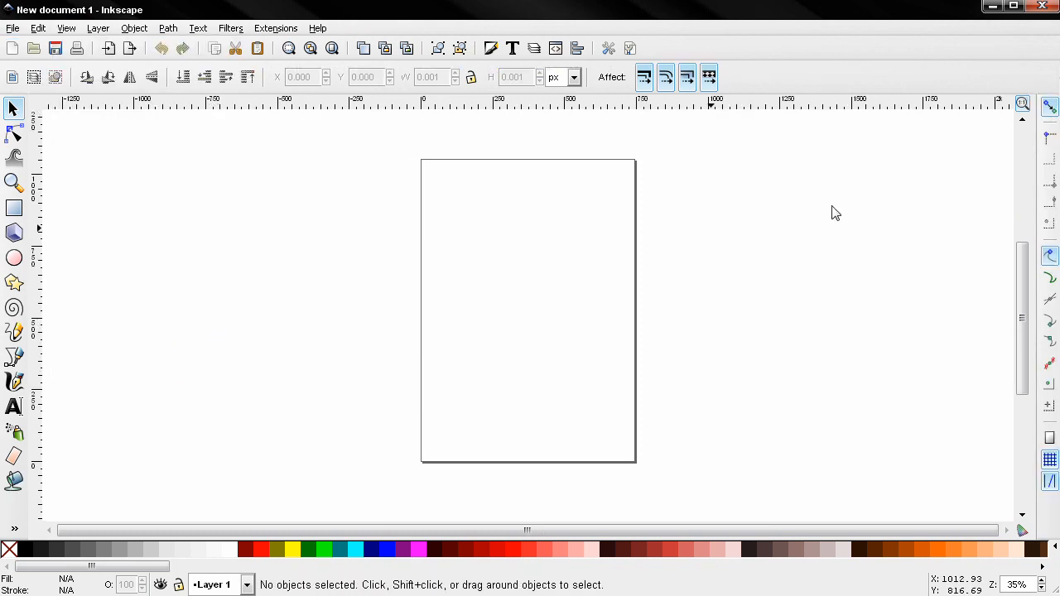
{"action": "mouse_move", "coordinate": [1051, 107]}
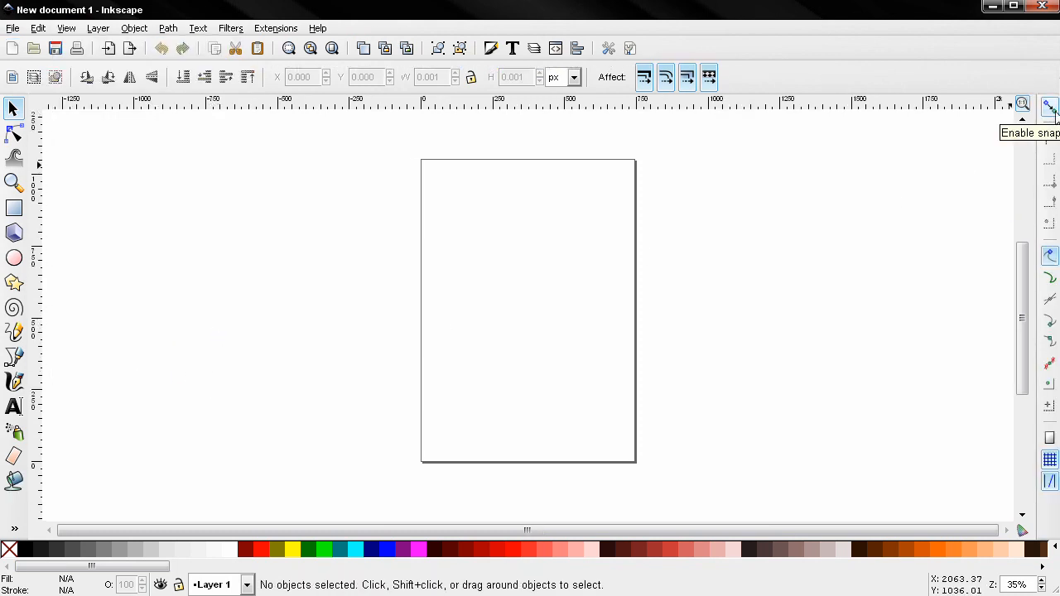
{"action": "mouse_move", "coordinate": [1052, 113]}
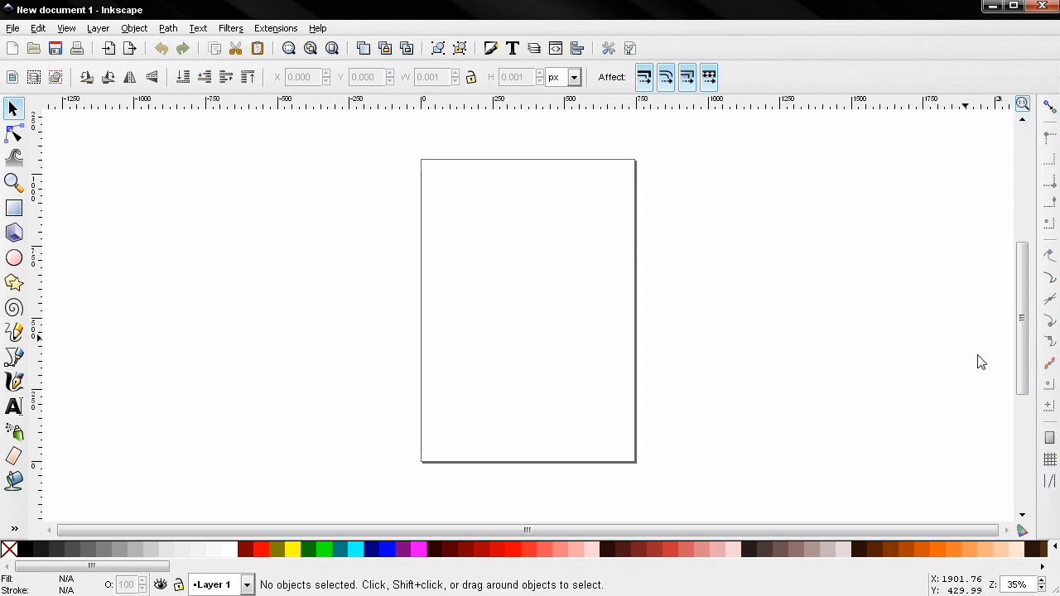
{"action": "mouse_move", "coordinate": [1050, 305]}
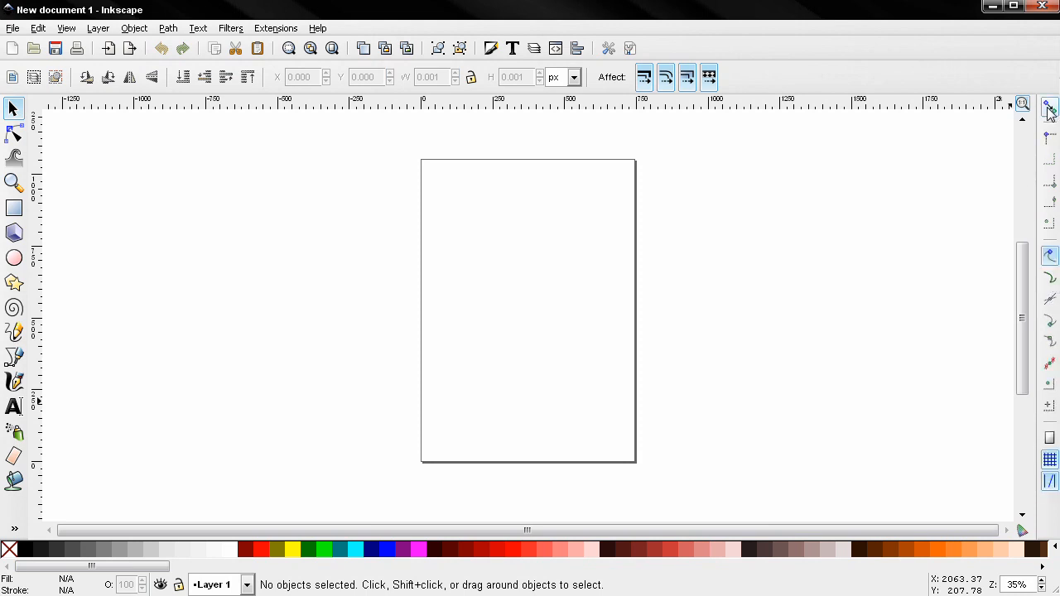
{"action": "mouse_move", "coordinate": [1020, 157]}
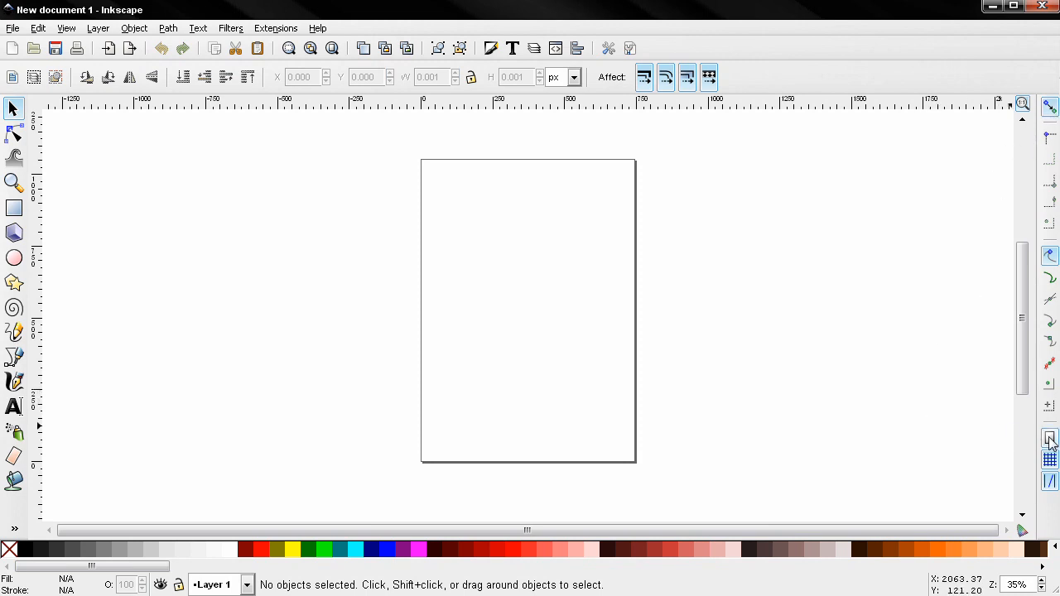
{"action": "mouse_move", "coordinate": [1050, 439]}
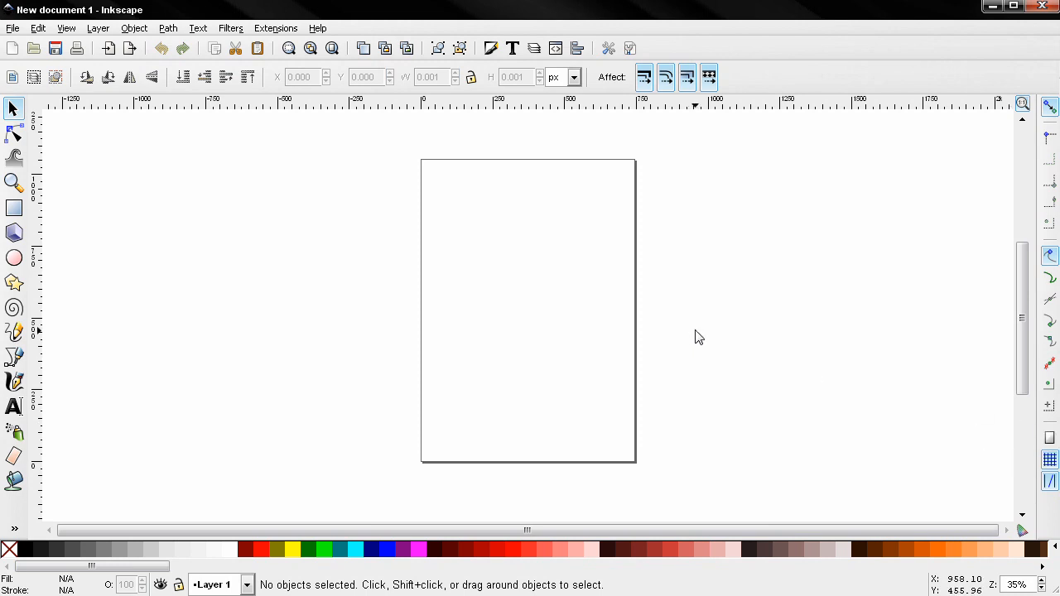
{"action": "mouse_move", "coordinate": [637, 311]}
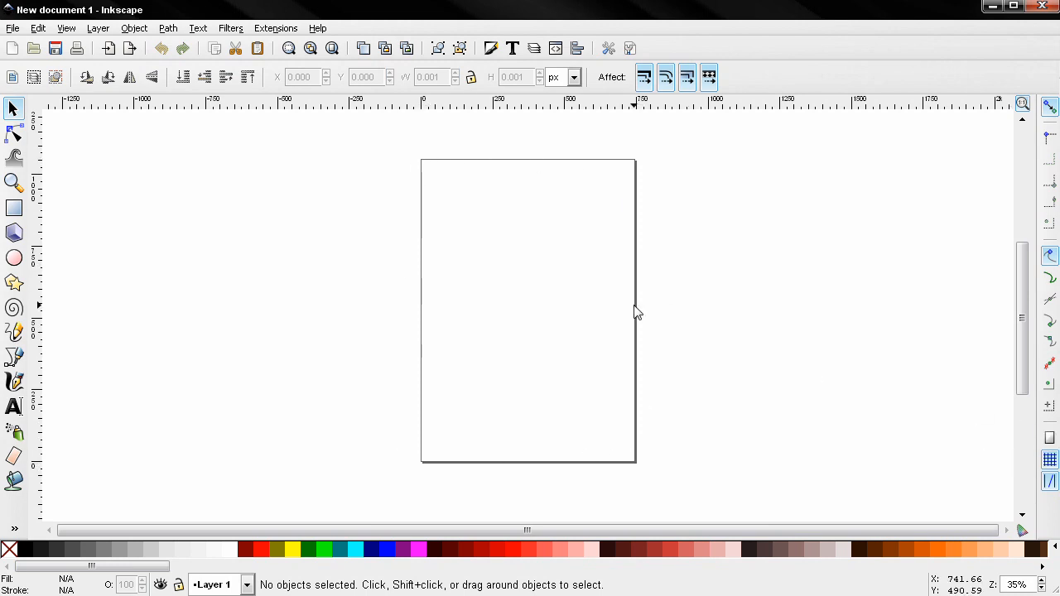
Turn off Show border shadow in Document Properties so the A4 page has no shadow
{"action": "left_click", "coordinate": [13, 26]}
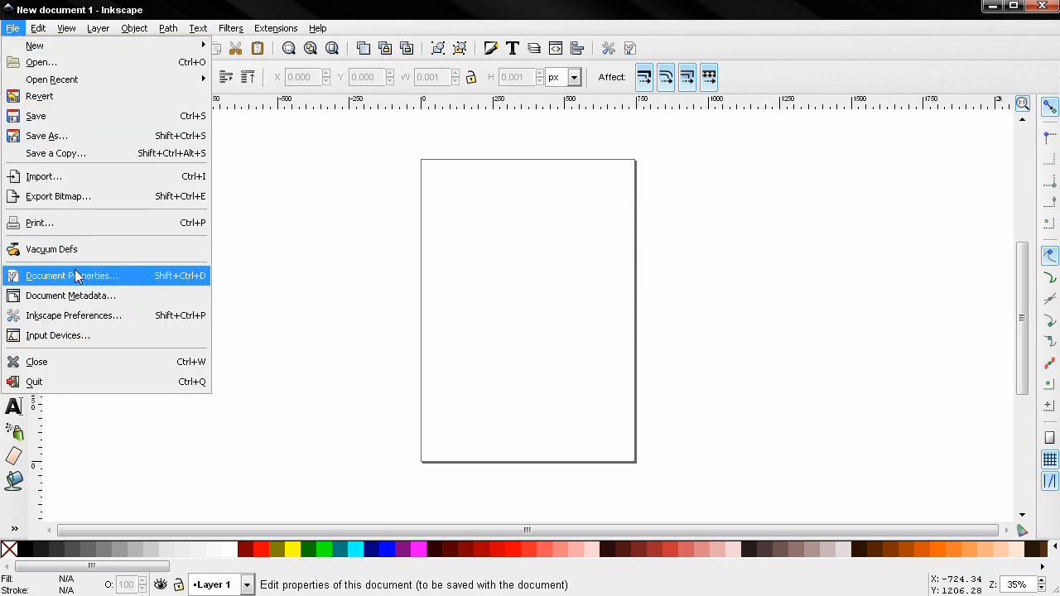
{"action": "left_click", "coordinate": [73, 275]}
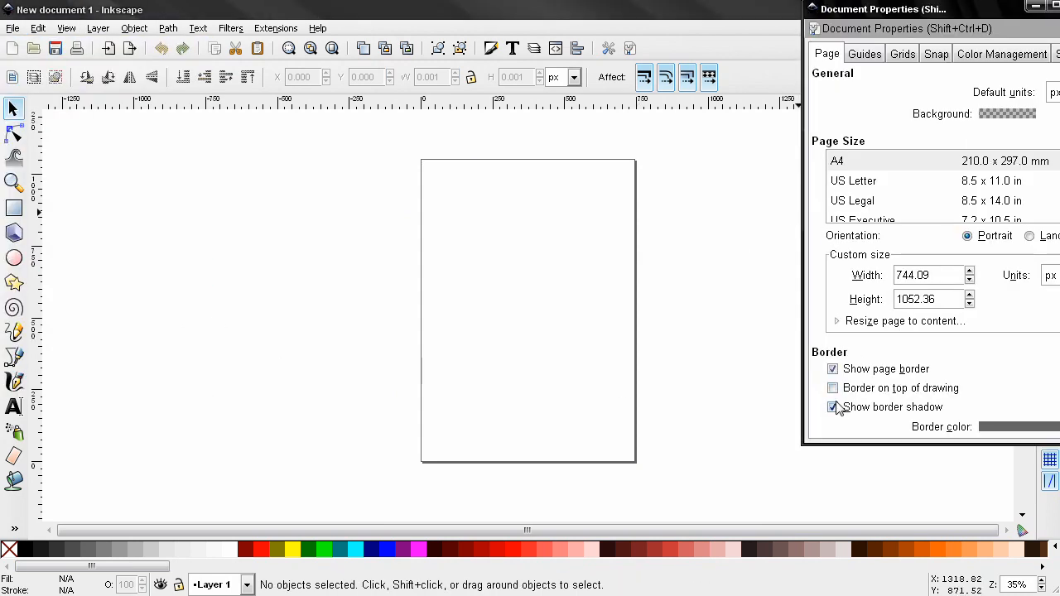
{"action": "left_click", "coordinate": [831, 407]}
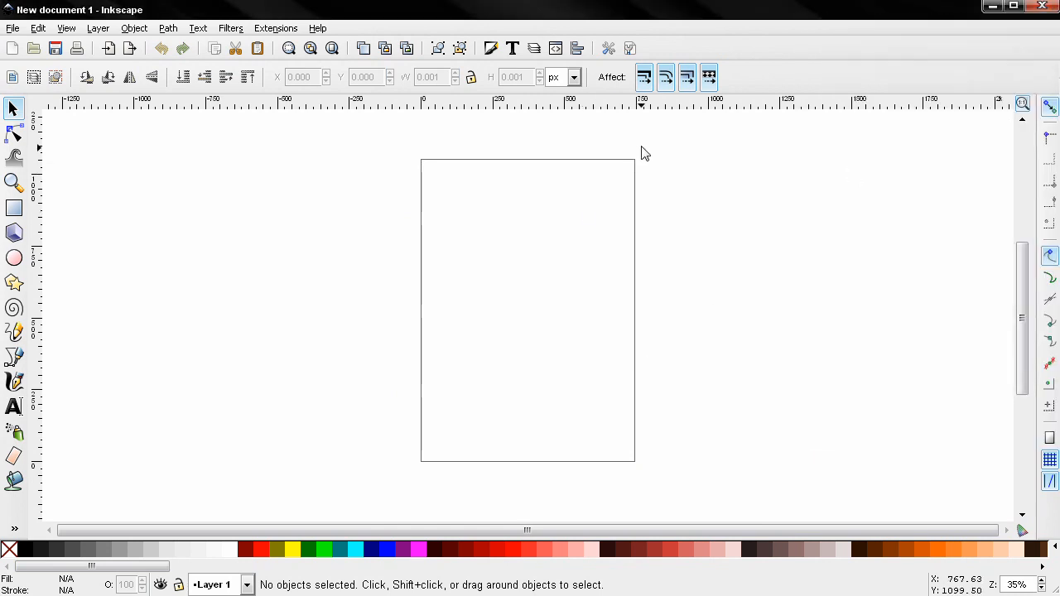
{"action": "mouse_move", "coordinate": [486, 332]}
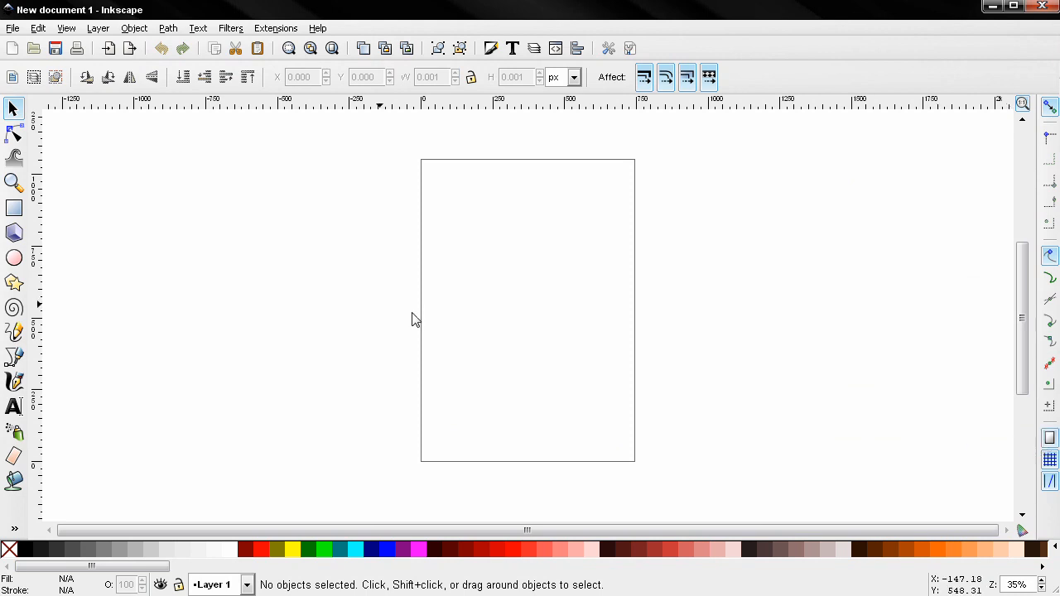
{"action": "mouse_move", "coordinate": [14, 209]}
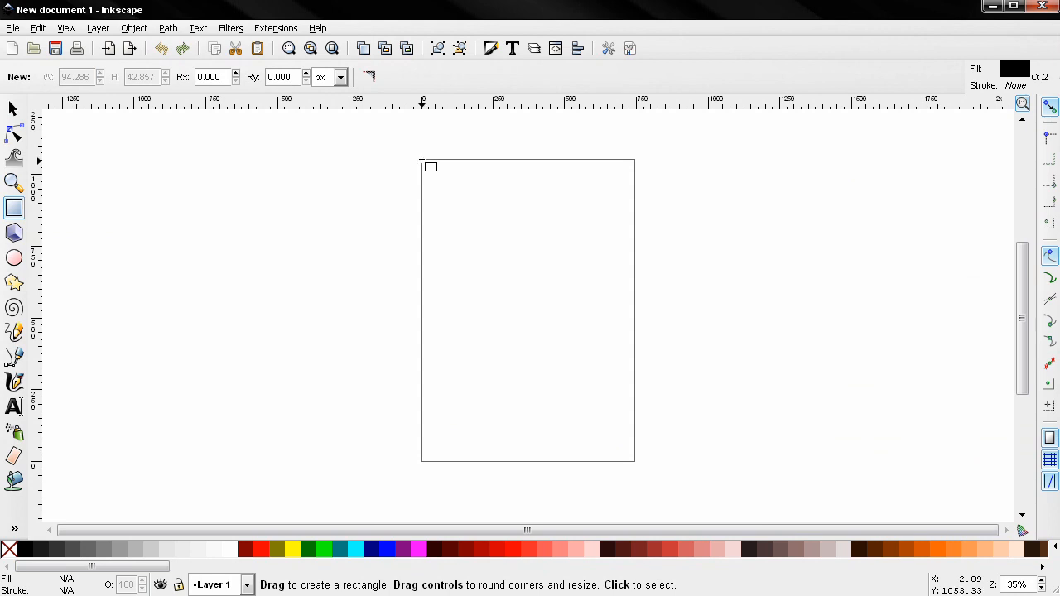
{"action": "mouse_move", "coordinate": [421, 164]}
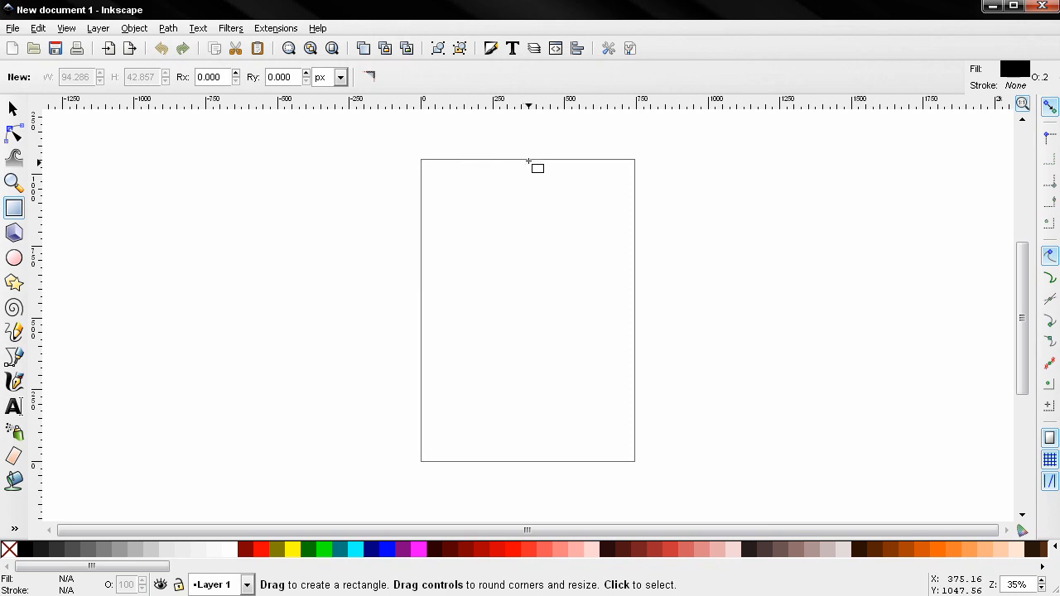
{"action": "mouse_move", "coordinate": [421, 163]}
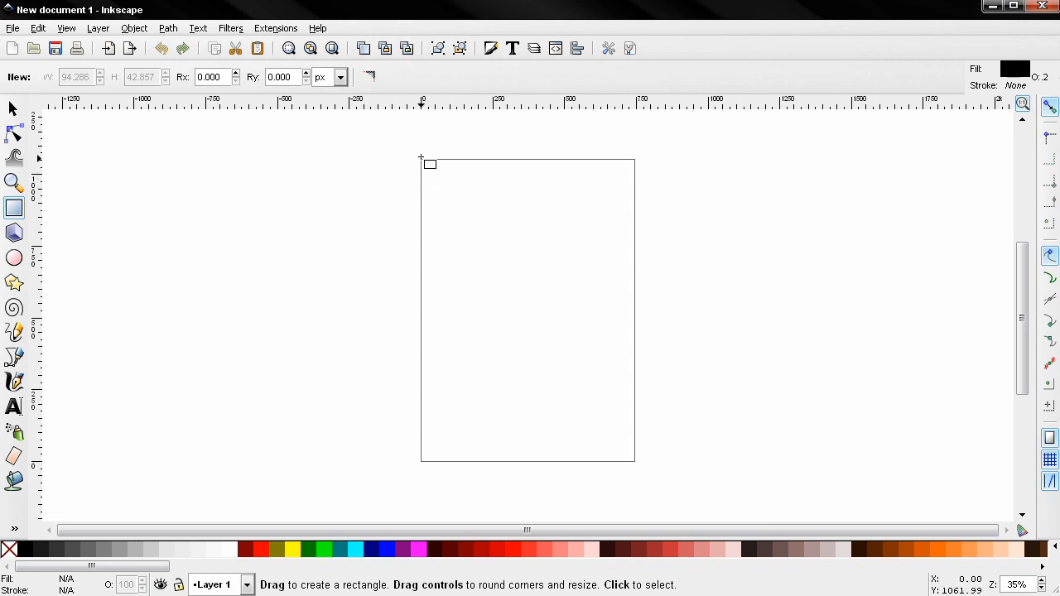
{"action": "mouse_move", "coordinate": [421, 159]}
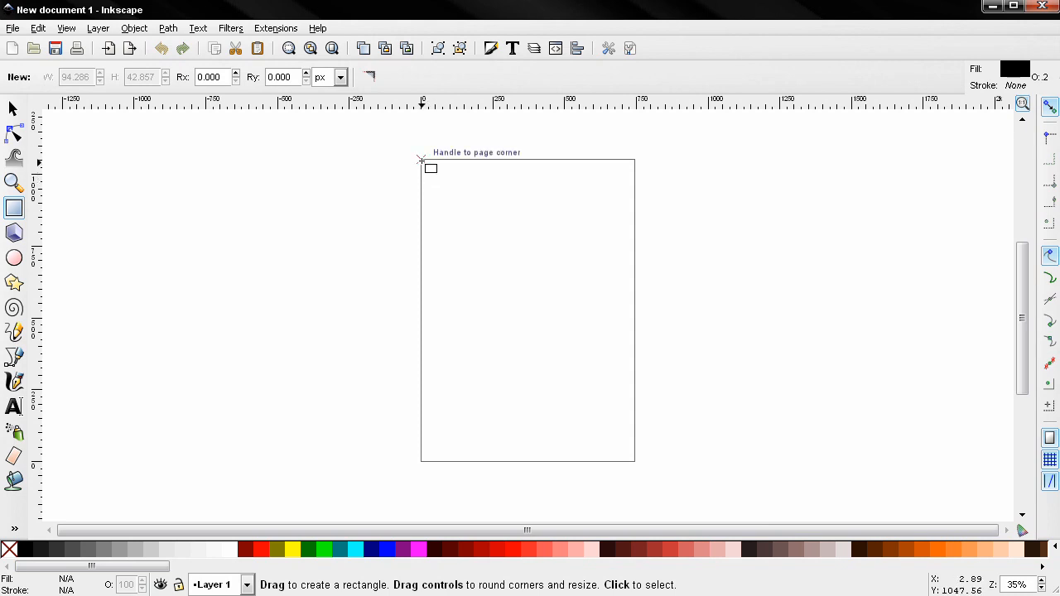
Draw a grey rectangle snapped corner to corner over the whole A4 page
{"action": "left_click_drag", "start_coordinate": [423, 163], "coordinate": [610, 434]}
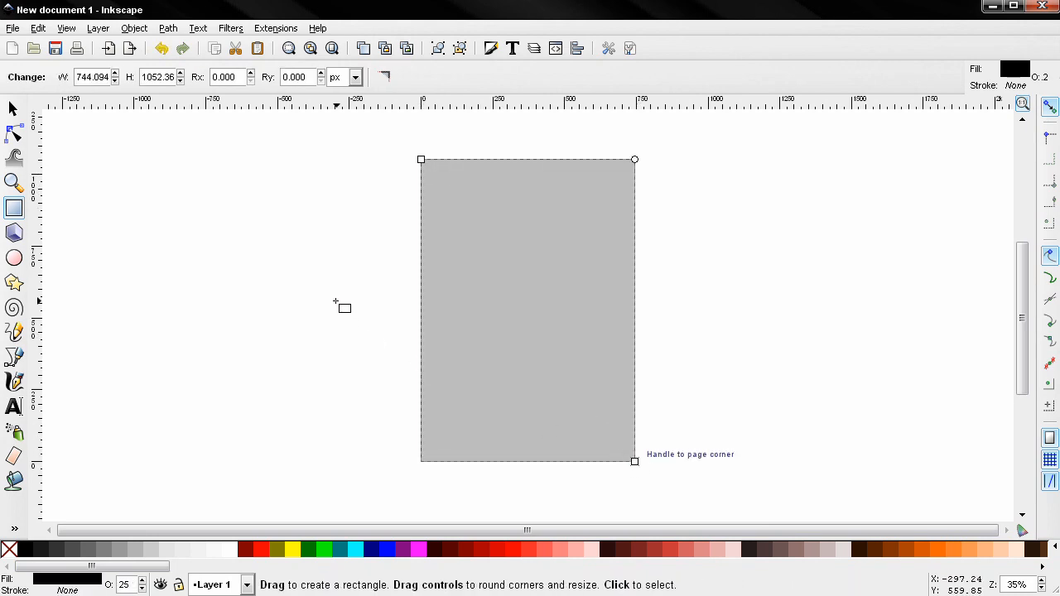
{"action": "mouse_move", "coordinate": [661, 245]}
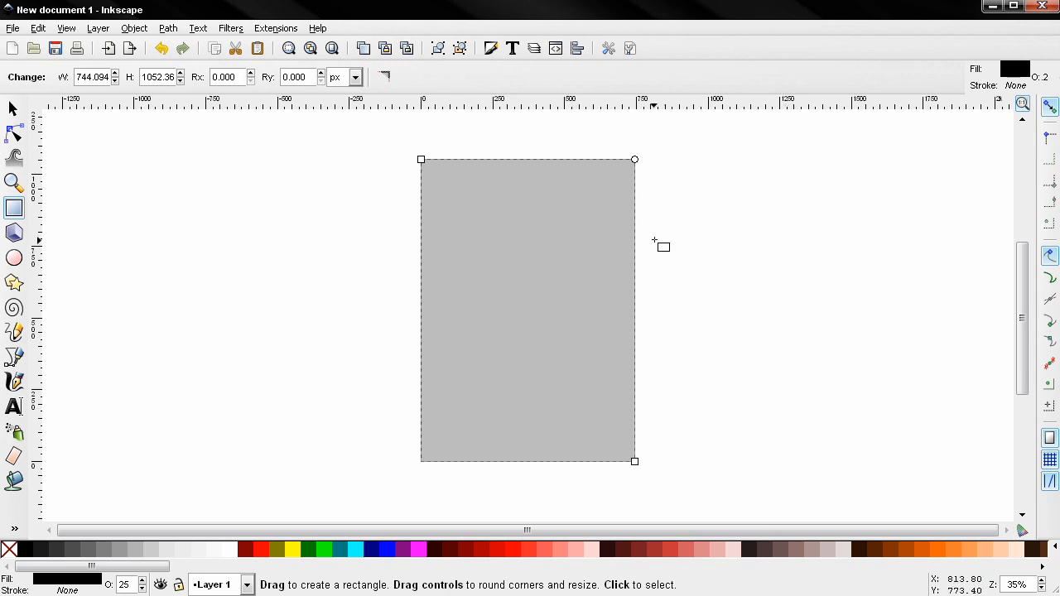
{"action": "mouse_move", "coordinate": [735, 264]}
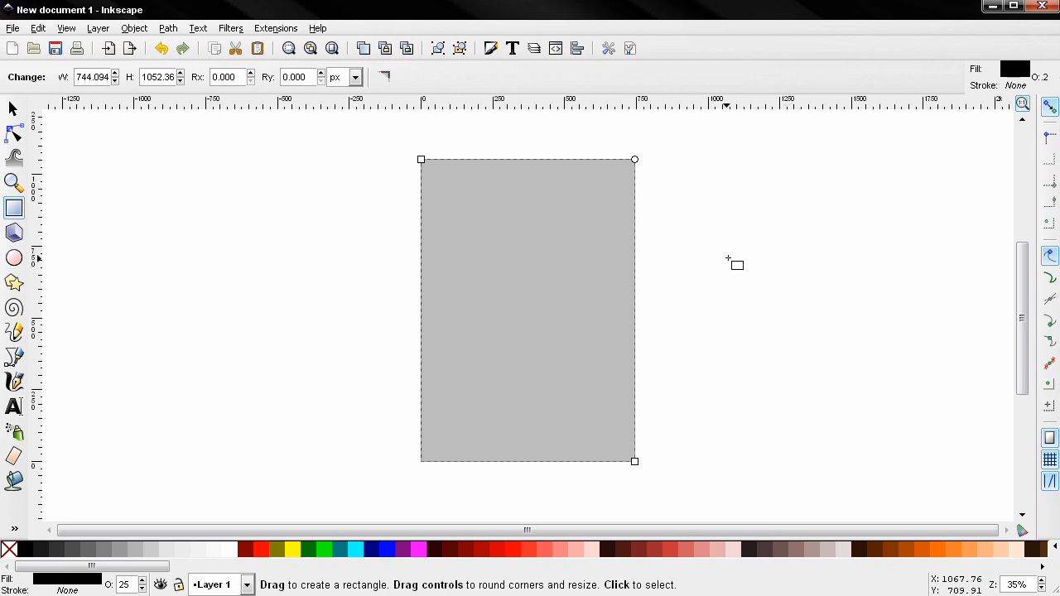
{"action": "mouse_move", "coordinate": [724, 271]}
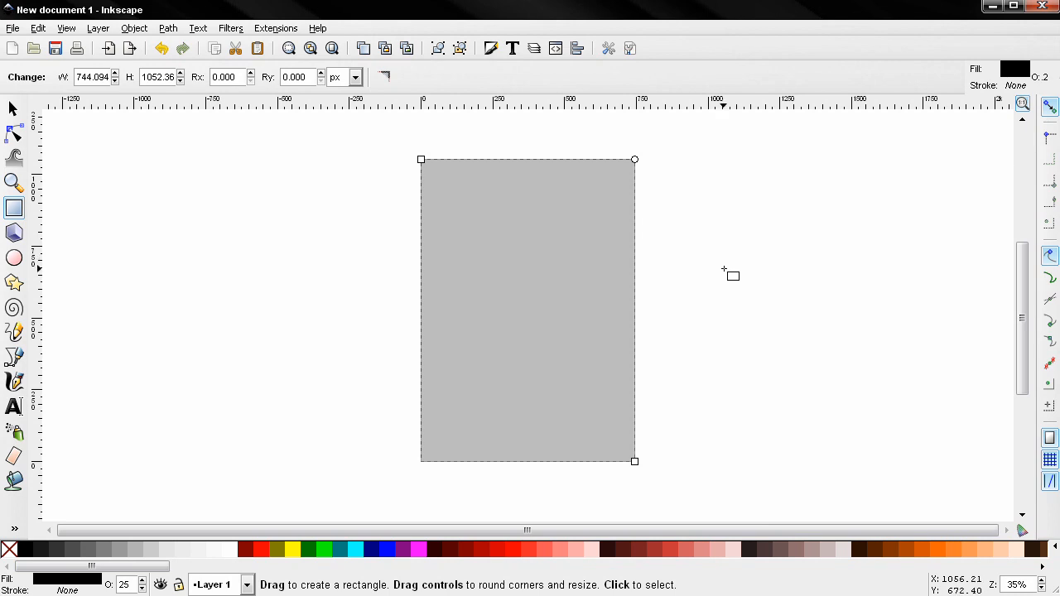
{"action": "mouse_move", "coordinate": [396, 197]}
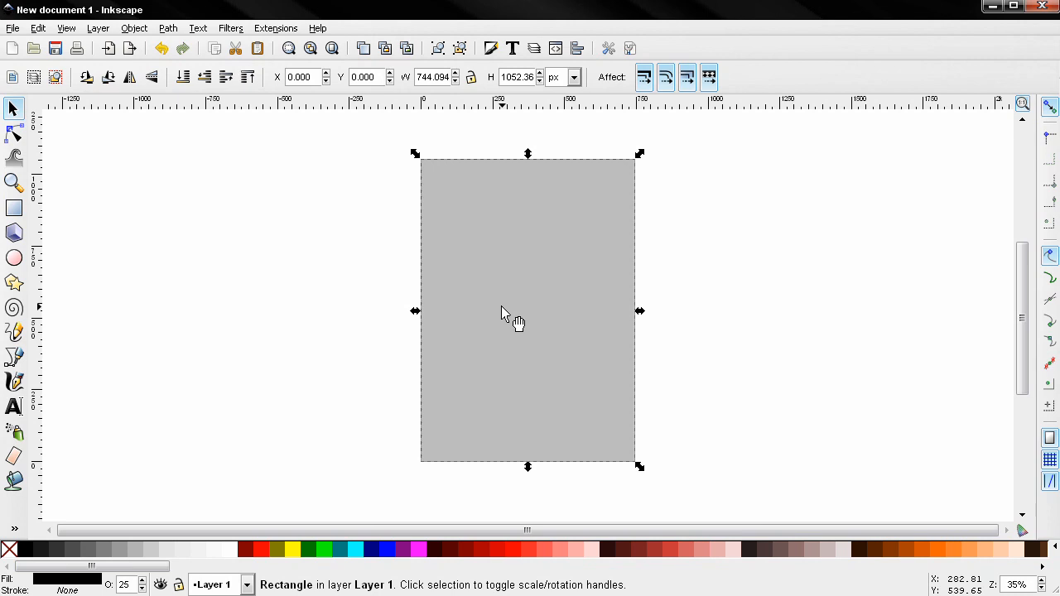
Delete the page-sized rectangle, leaving the A4 page blank
{"action": "key", "text": "Delete"}
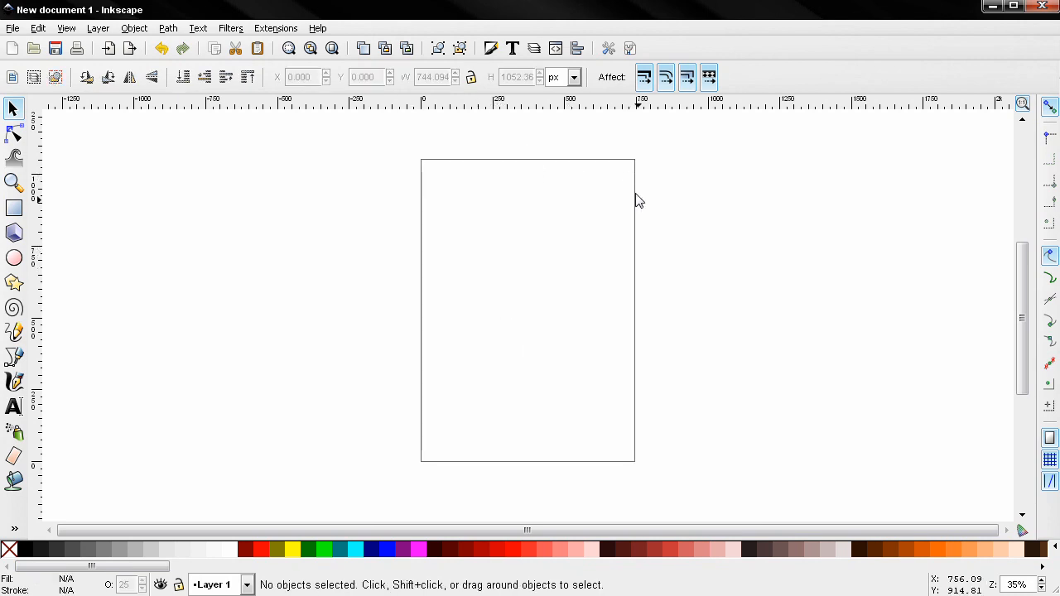
{"action": "mouse_move", "coordinate": [523, 323]}
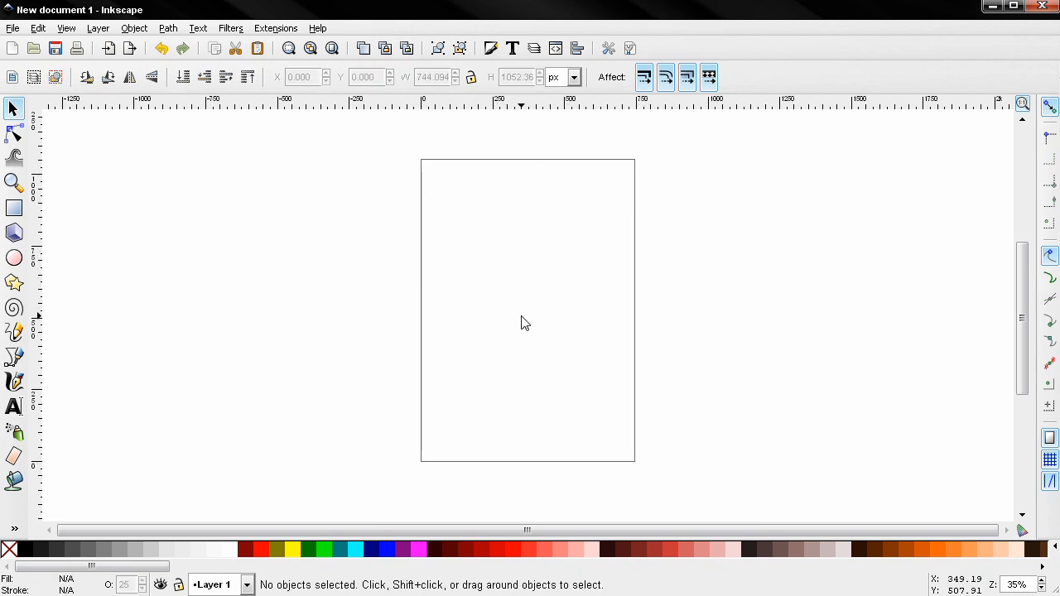
{"action": "mouse_move", "coordinate": [792, 328]}
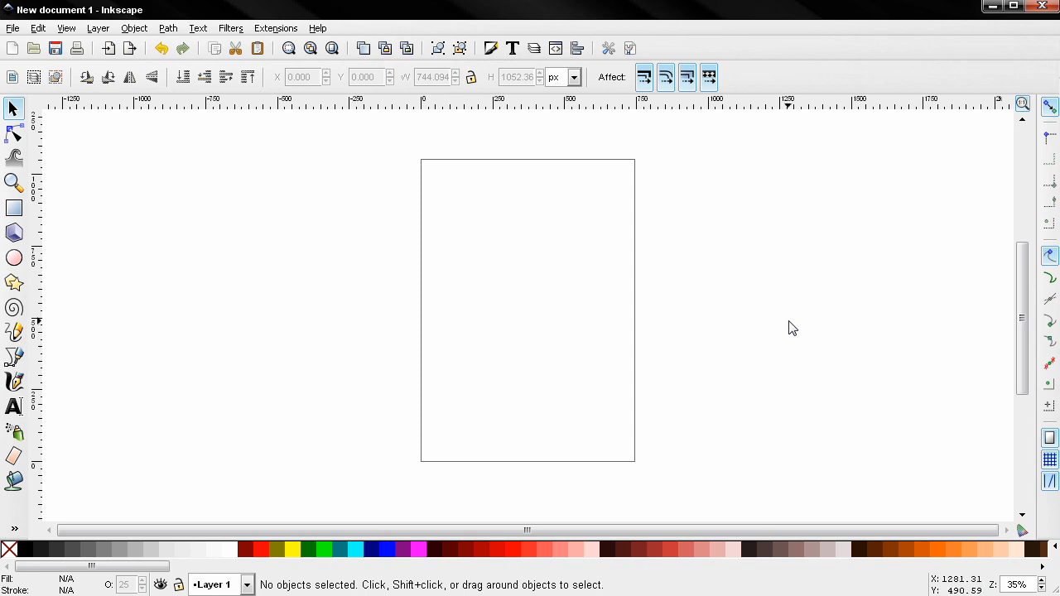
{"action": "mouse_move", "coordinate": [744, 321]}
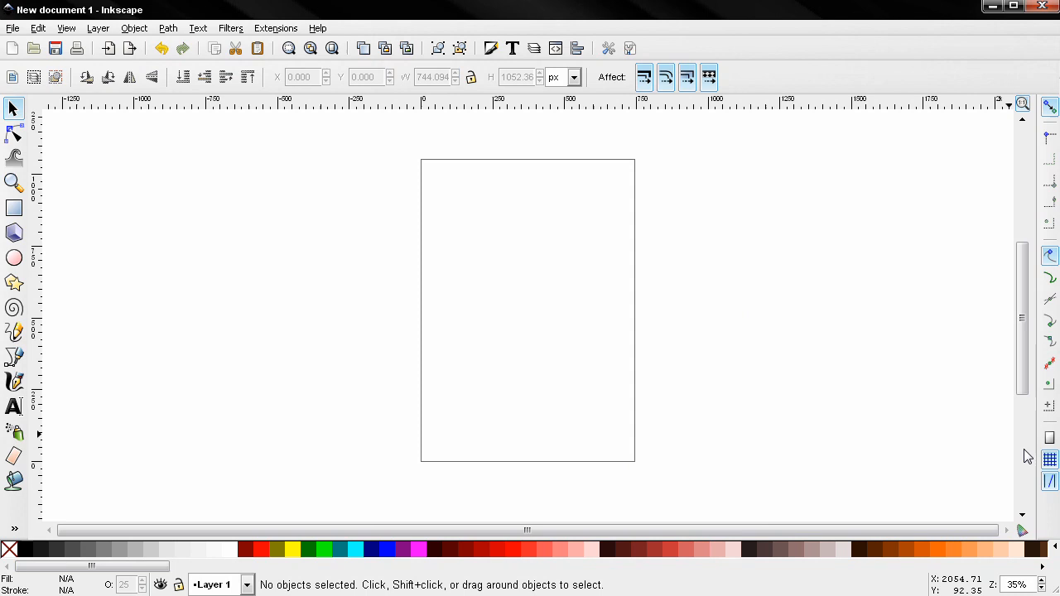
{"action": "mouse_move", "coordinate": [1050, 461]}
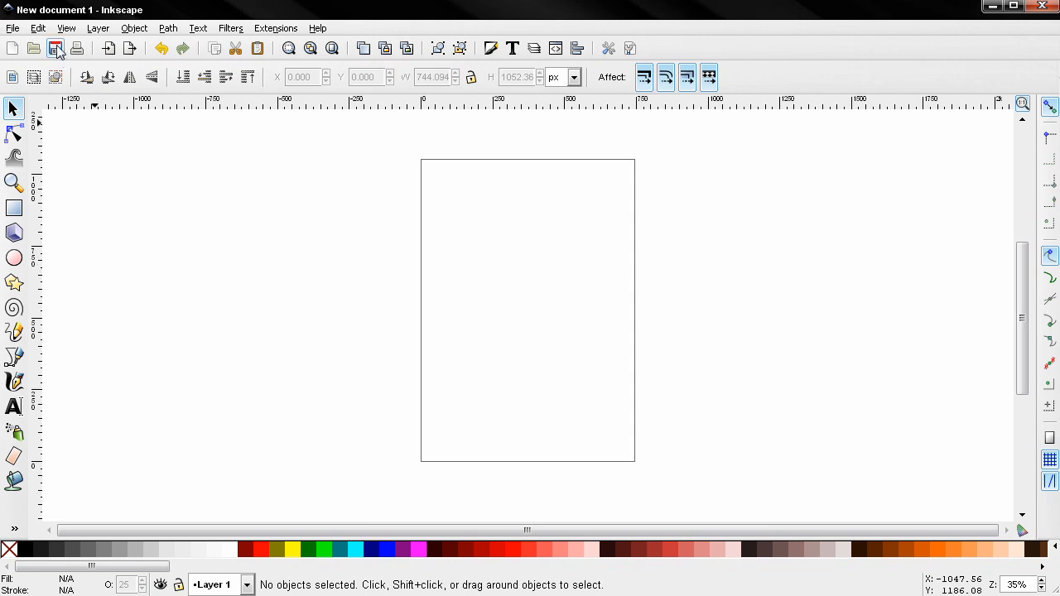
Turn on the grid display across the canvas via View > Grid
{"action": "left_click", "coordinate": [66, 26]}
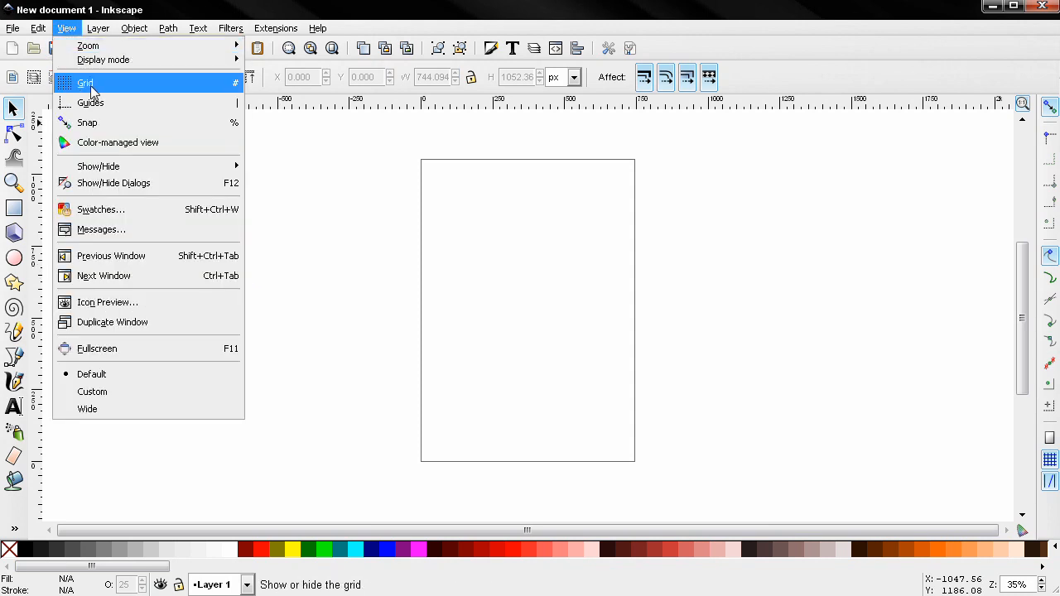
{"action": "mouse_move", "coordinate": [239, 86]}
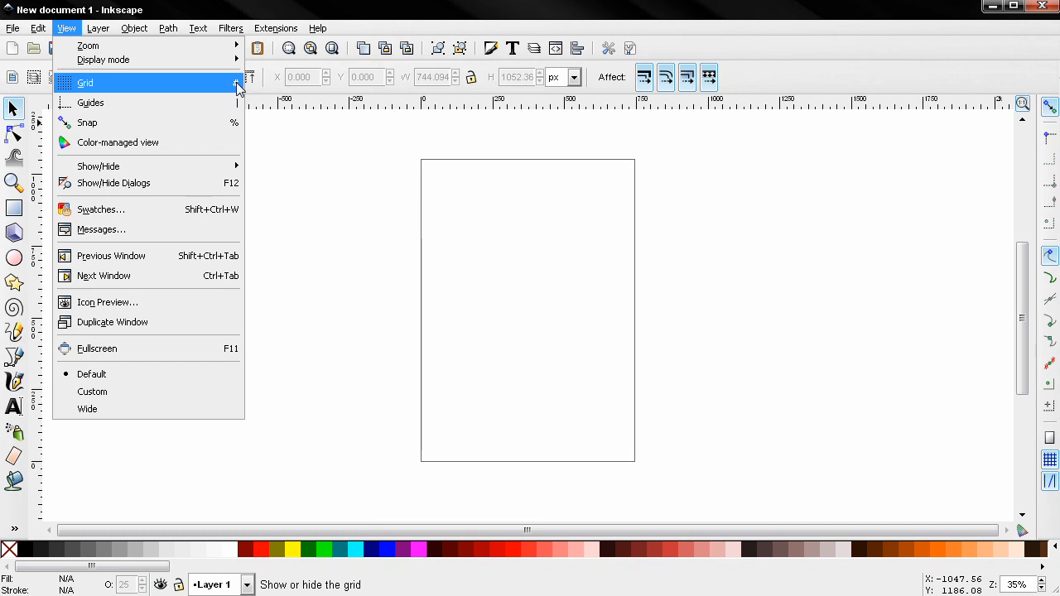
{"action": "mouse_move", "coordinate": [143, 89]}
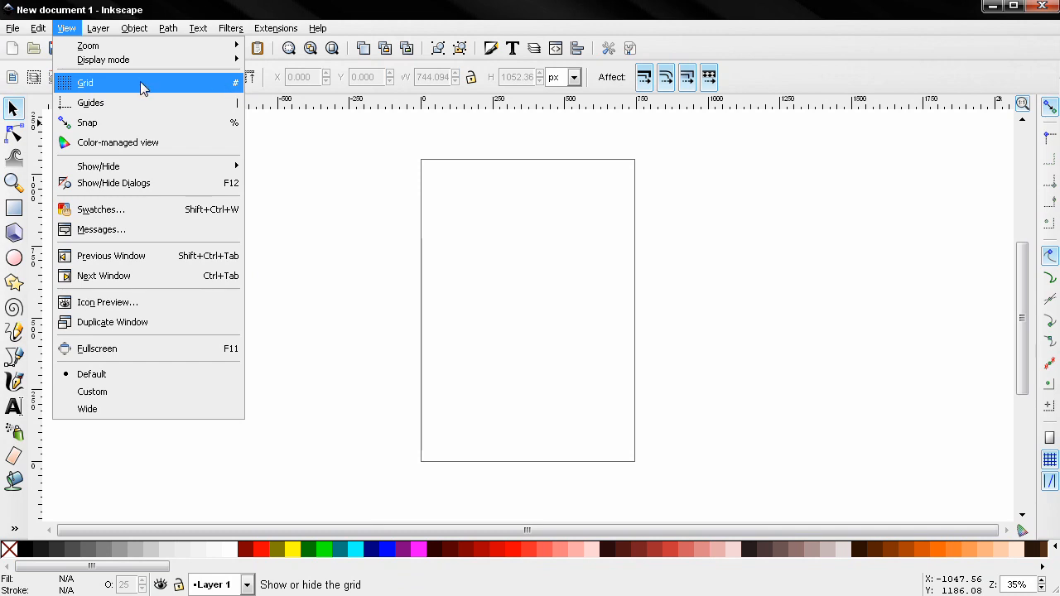
{"action": "left_click", "coordinate": [86, 83]}
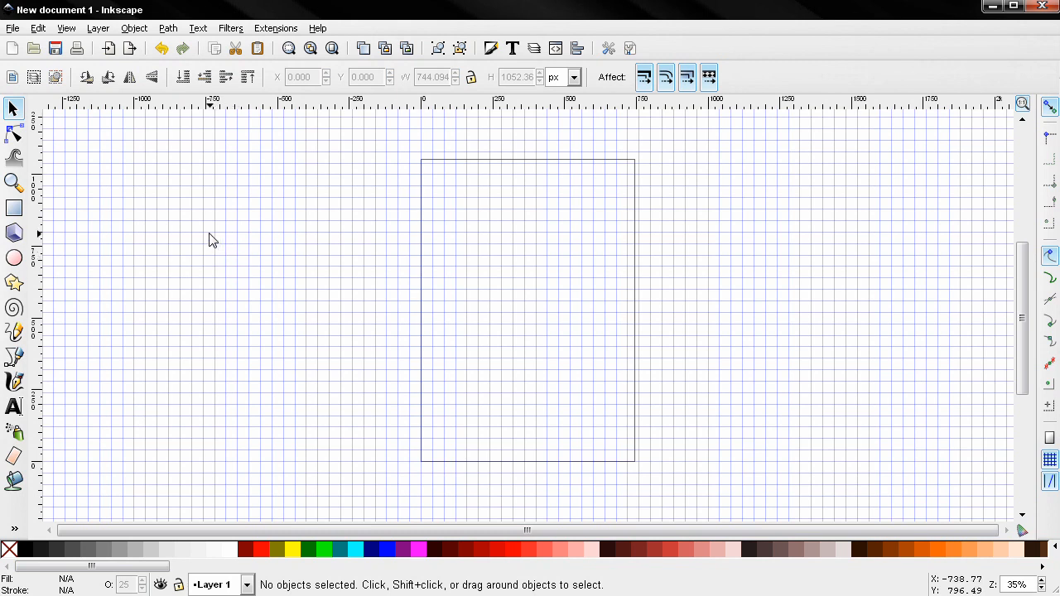
Draw a large rectangle left of the page with corners snapped to grid intersections
{"action": "left_click", "coordinate": [13, 209]}
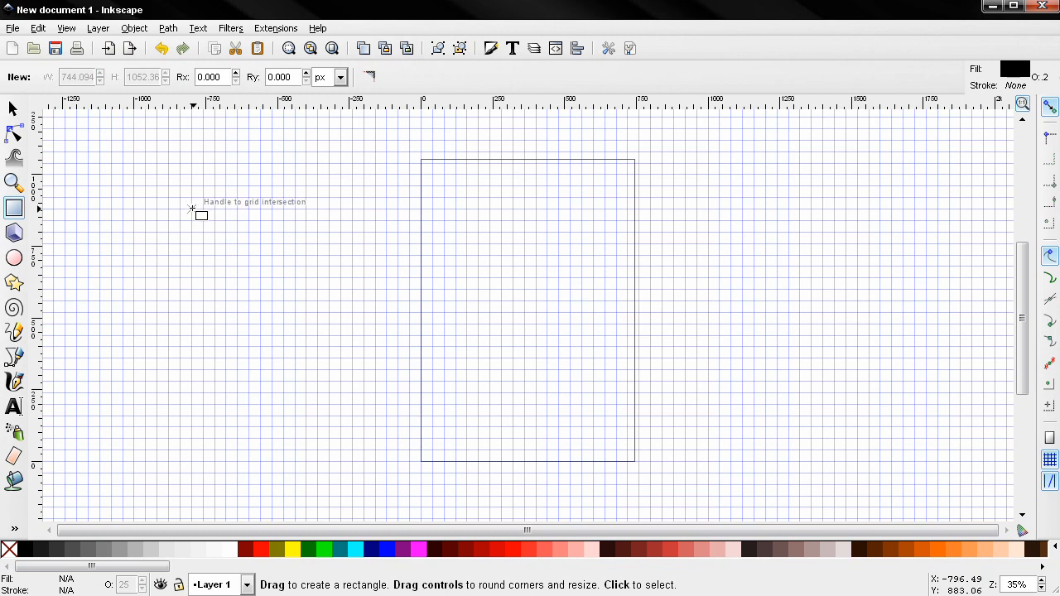
{"action": "left_click_drag", "start_coordinate": [192, 208], "coordinate": [341, 389]}
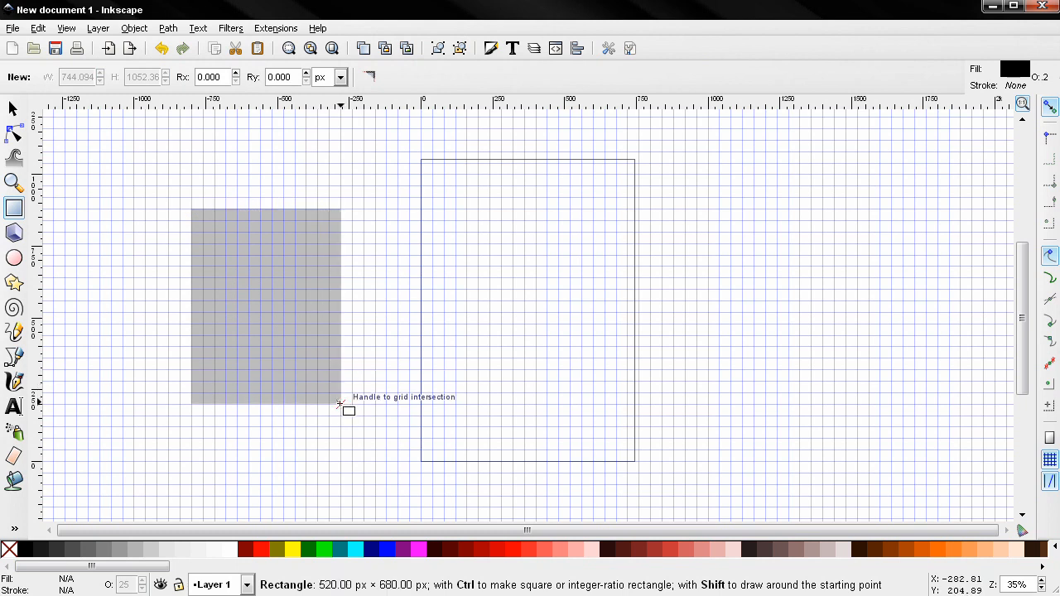
{"action": "mouse_move", "coordinate": [345, 413]}
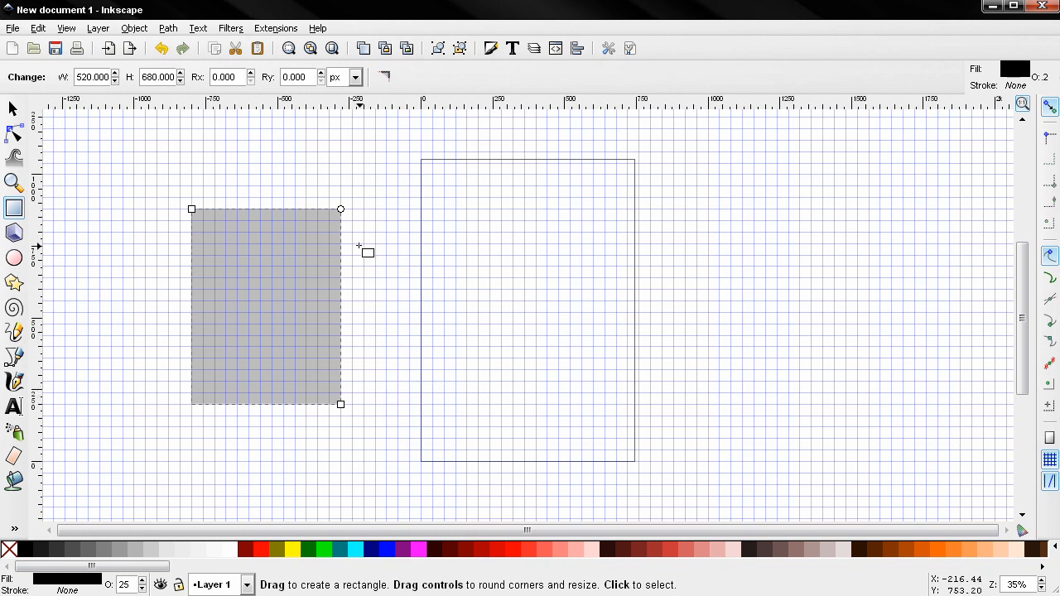
{"action": "mouse_move", "coordinate": [401, 255]}
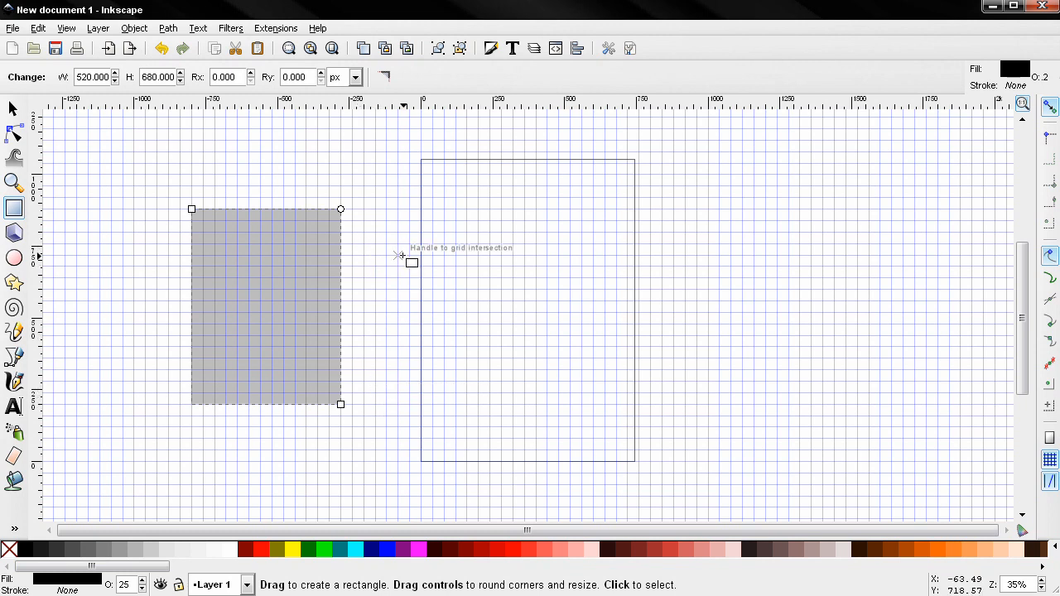
{"action": "mouse_move", "coordinate": [1035, 471]}
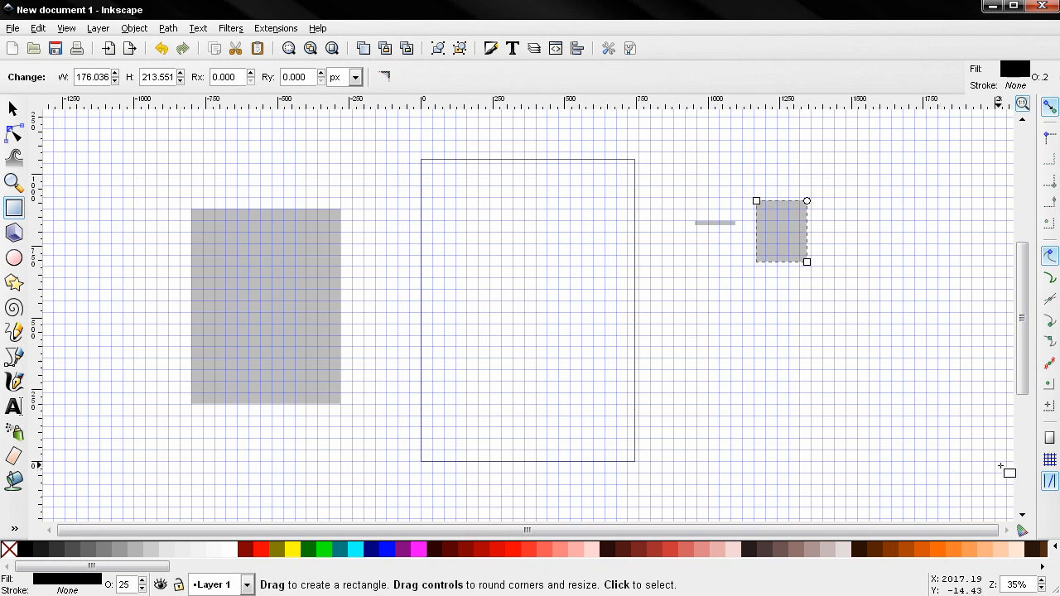
{"action": "mouse_move", "coordinate": [765, 406]}
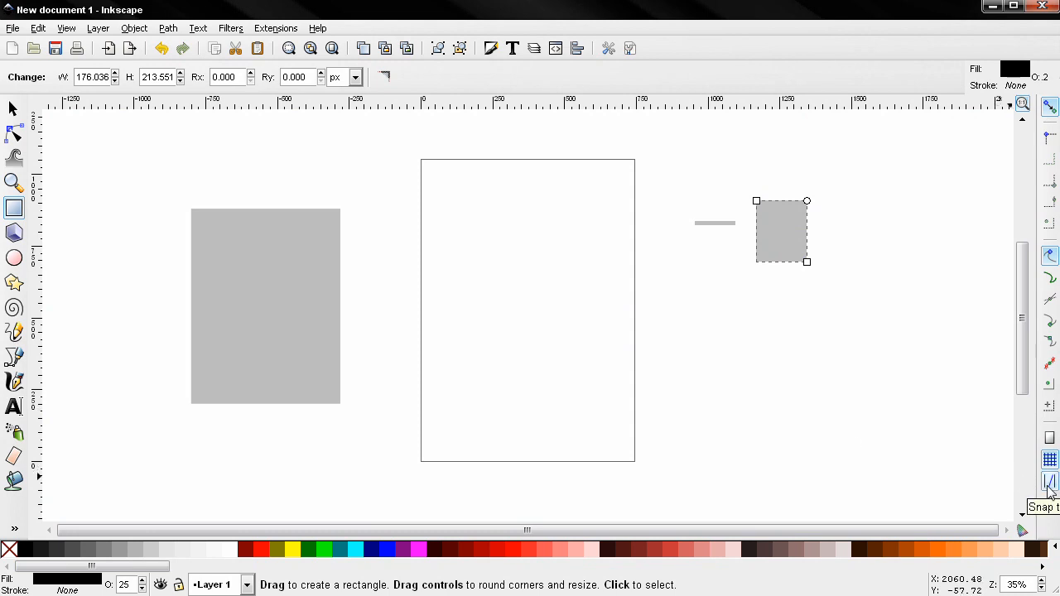
{"action": "mouse_move", "coordinate": [745, 364]}
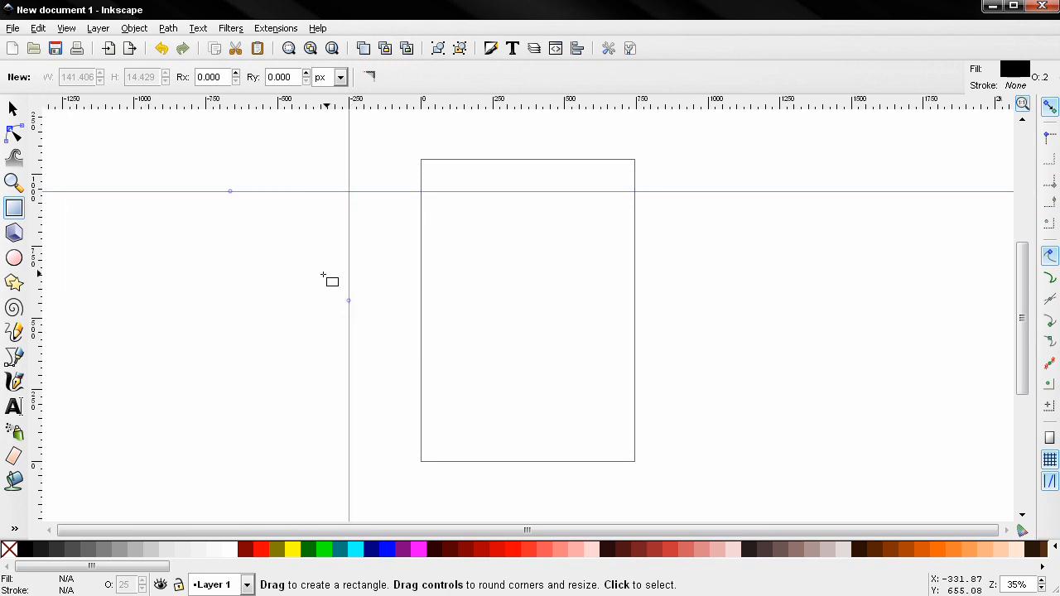
{"action": "mouse_move", "coordinate": [174, 252]}
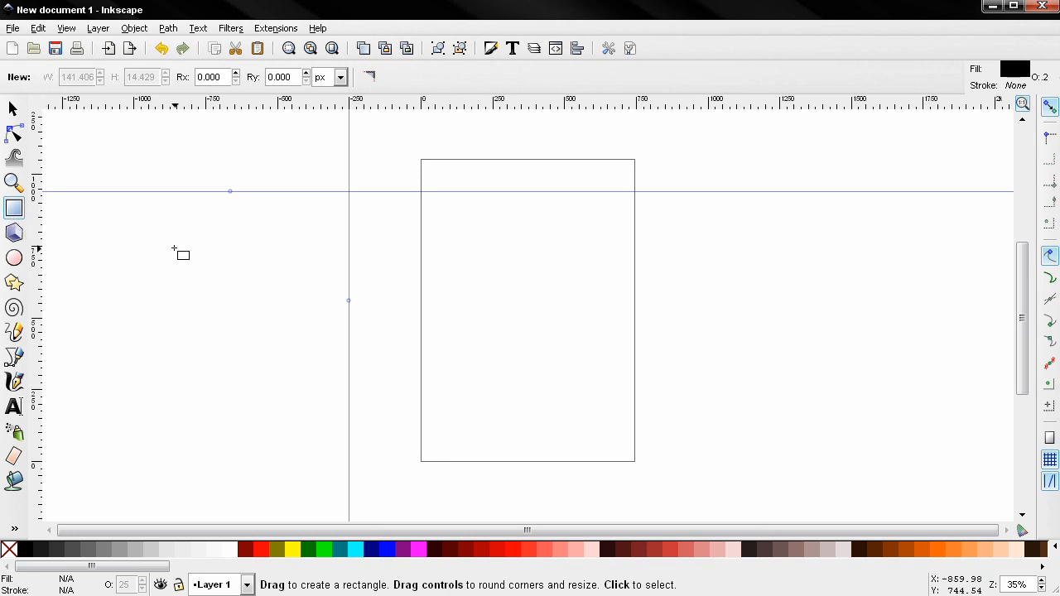
{"action": "mouse_move", "coordinate": [96, 192]}
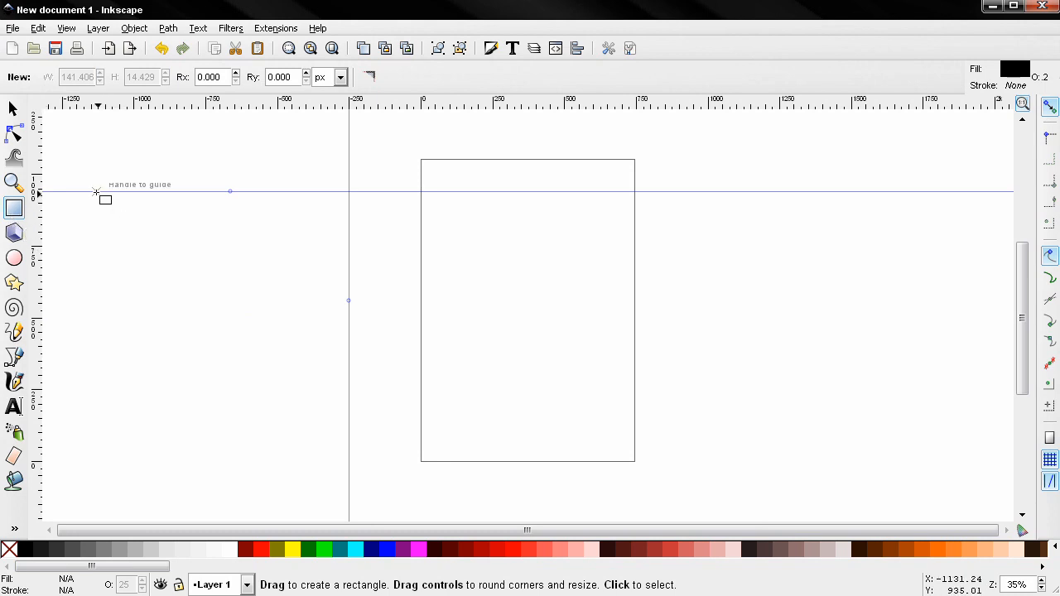
{"action": "mouse_move", "coordinate": [115, 196]}
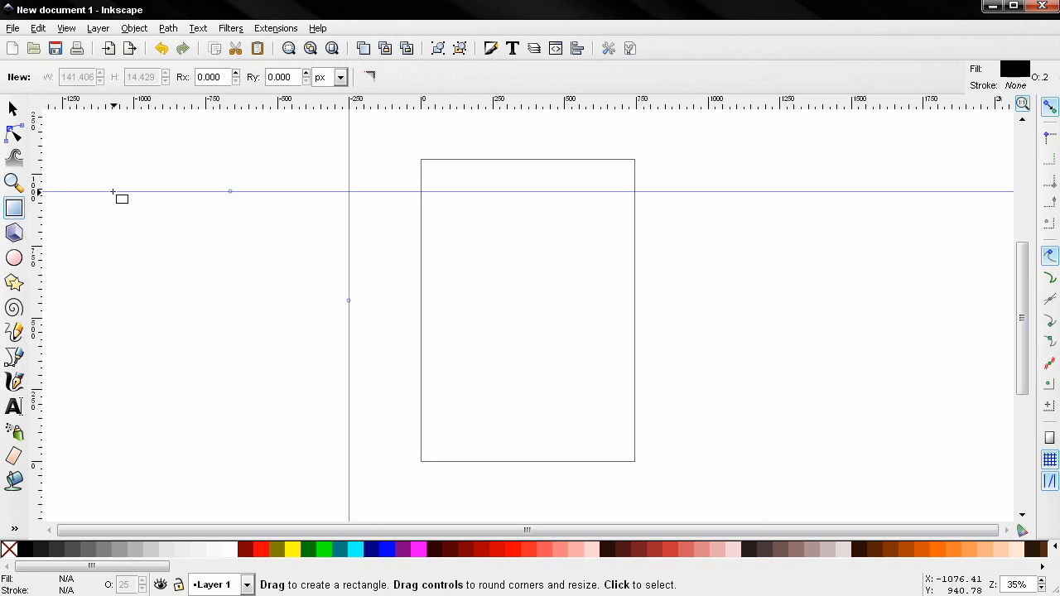
Draw a grey rectangle left of the page with top and right edges snapped to the guides
{"action": "left_click_drag", "start_coordinate": [121, 195], "coordinate": [280, 300]}
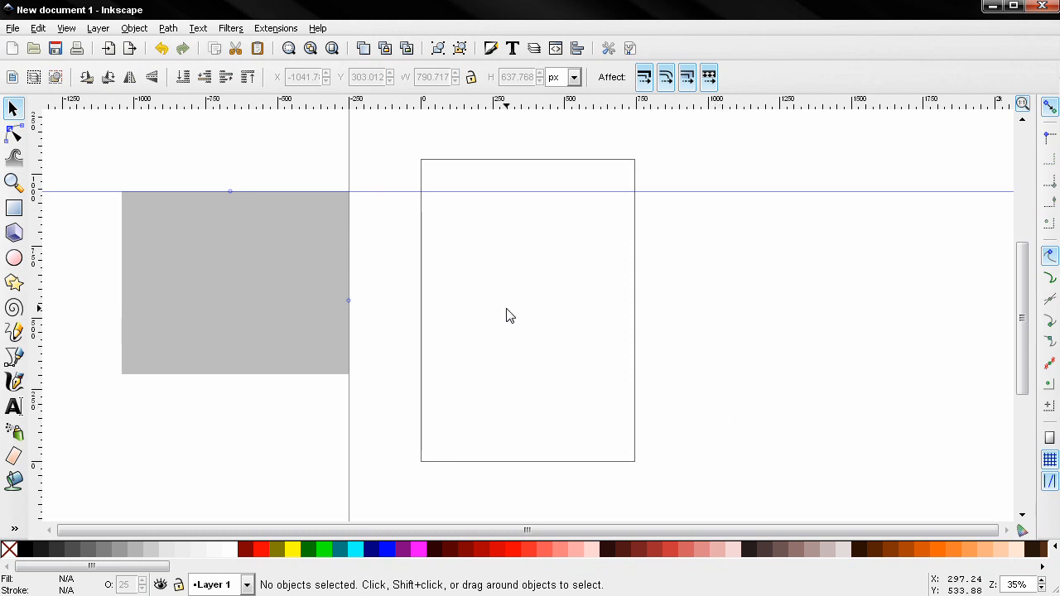
{"action": "mouse_move", "coordinate": [274, 206]}
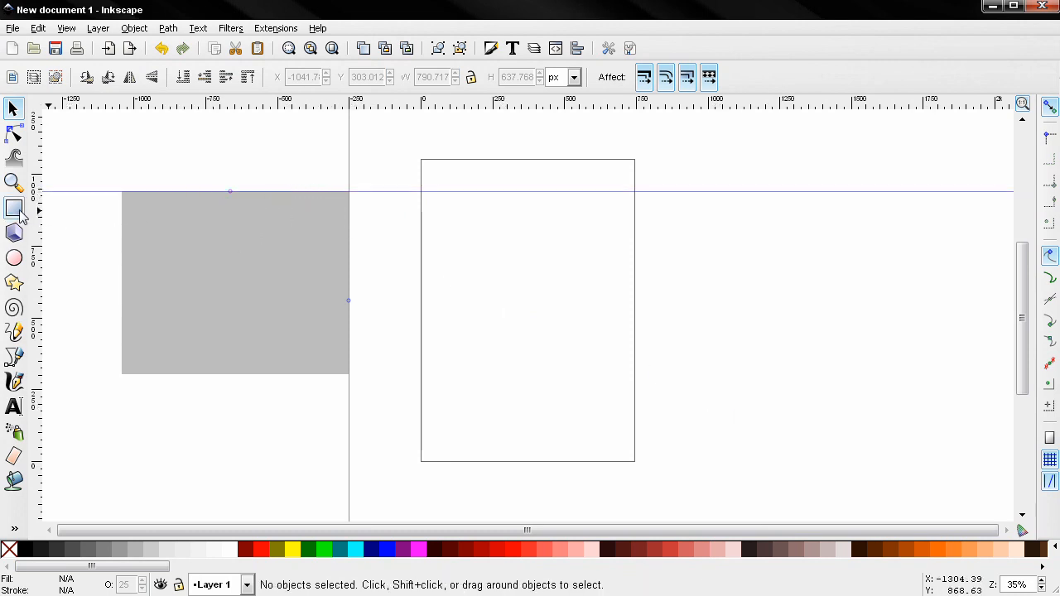
{"action": "left_click", "coordinate": [14, 209]}
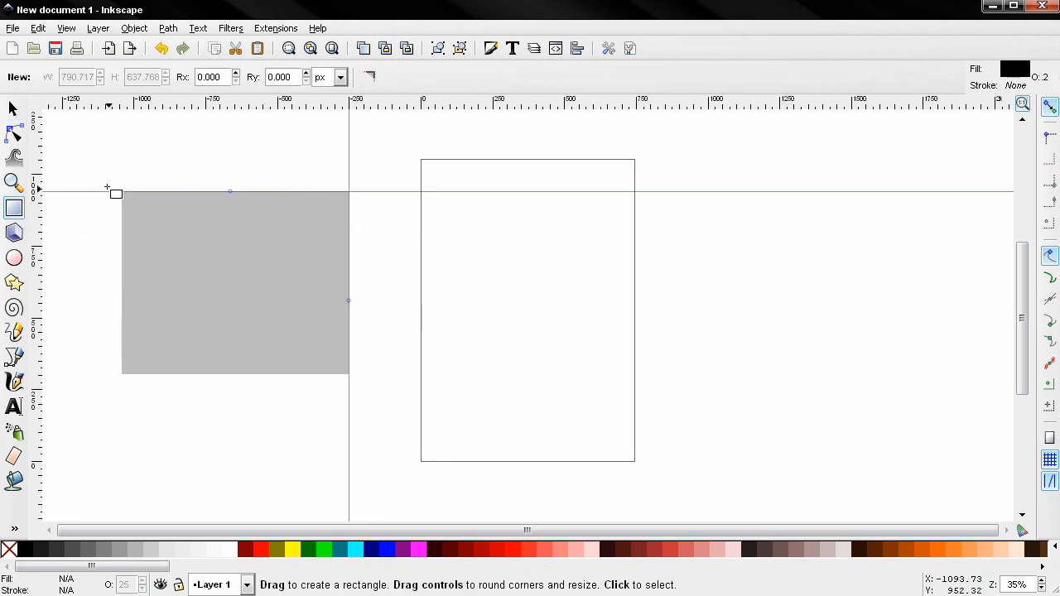